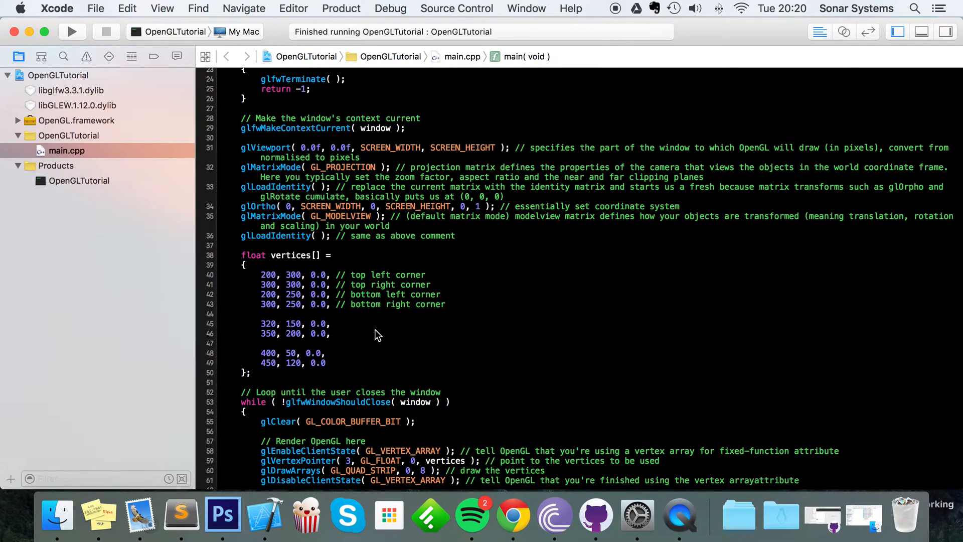
- Build and run OpenGLTutorial twice, showing the white quad-strip drawn off-centre toward the lower left
click(330, 333)
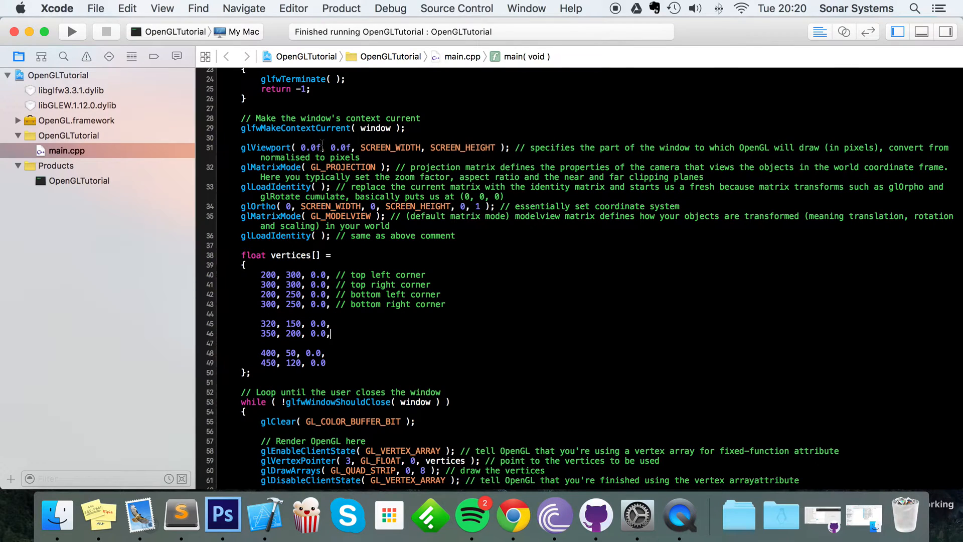
mouse_move(458, 310)
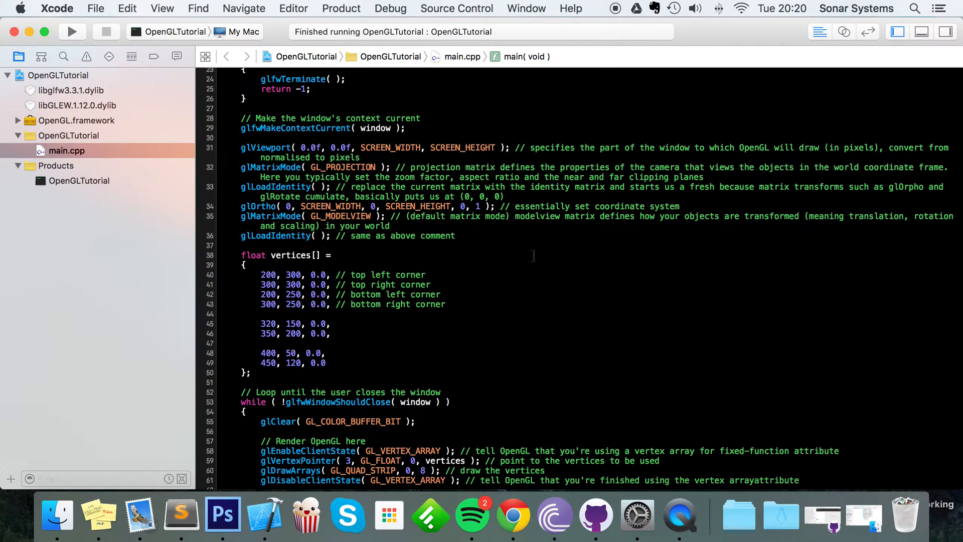
click(330, 333)
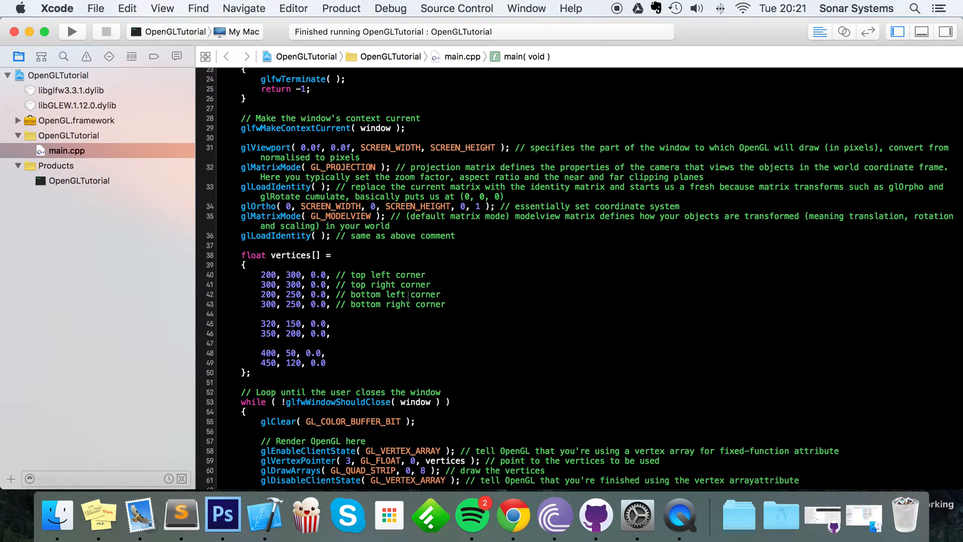
click(72, 31)
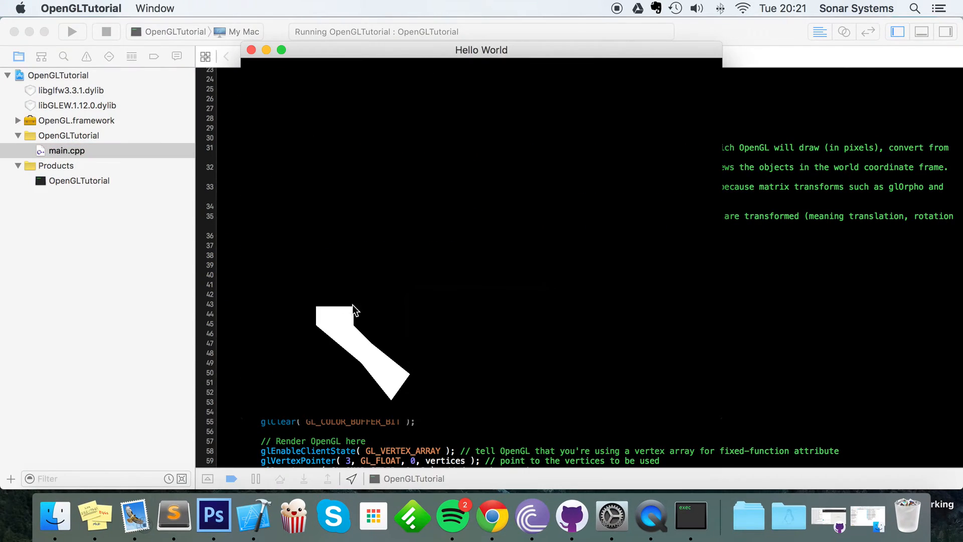
mouse_move(318, 275)
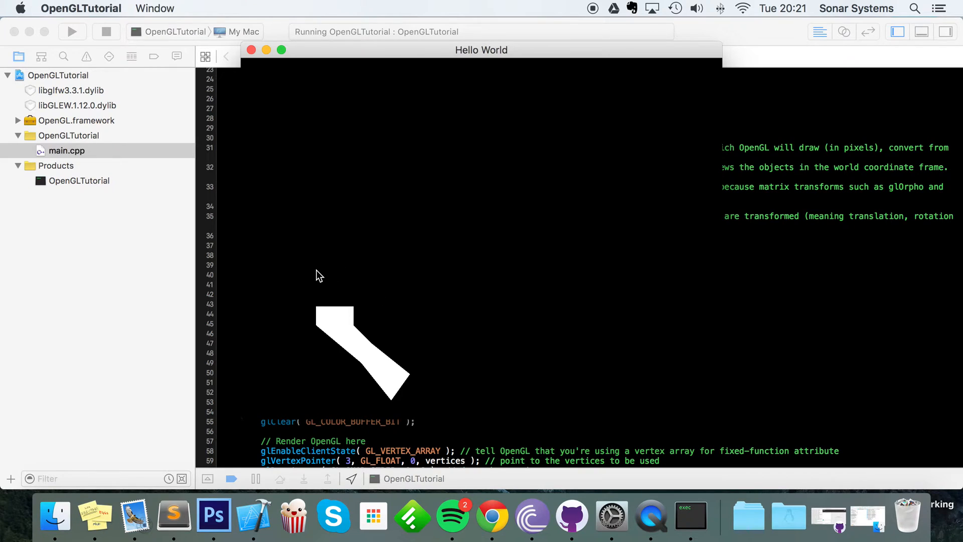
mouse_move(359, 325)
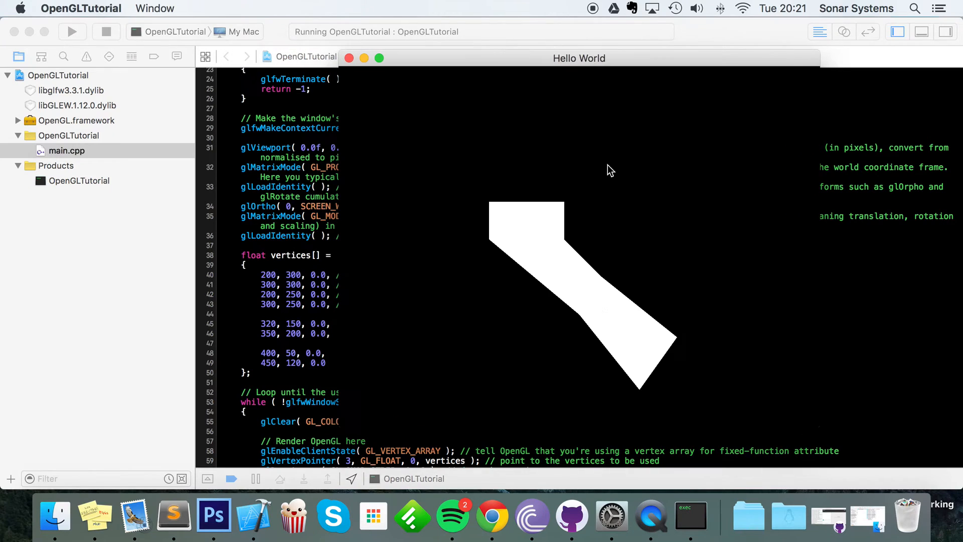
mouse_move(549, 67)
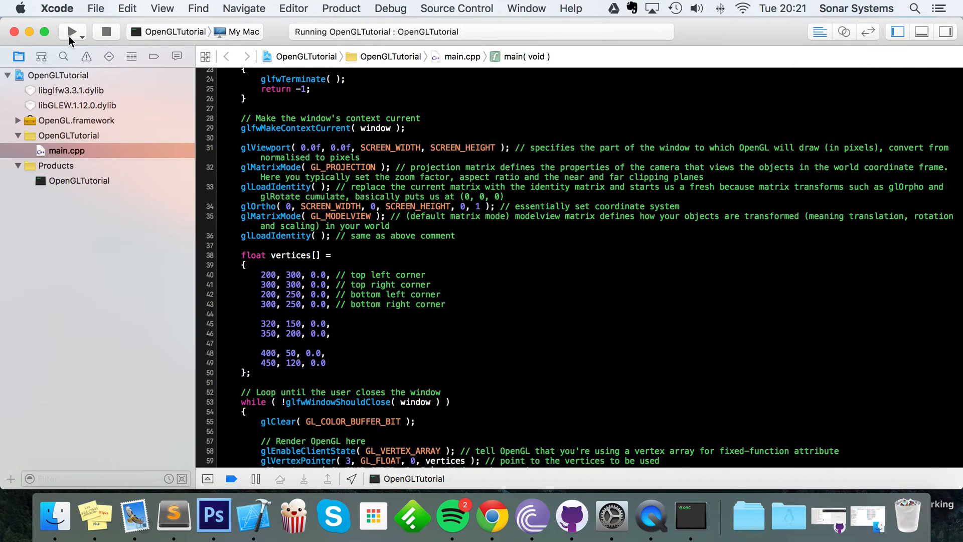
click(71, 31)
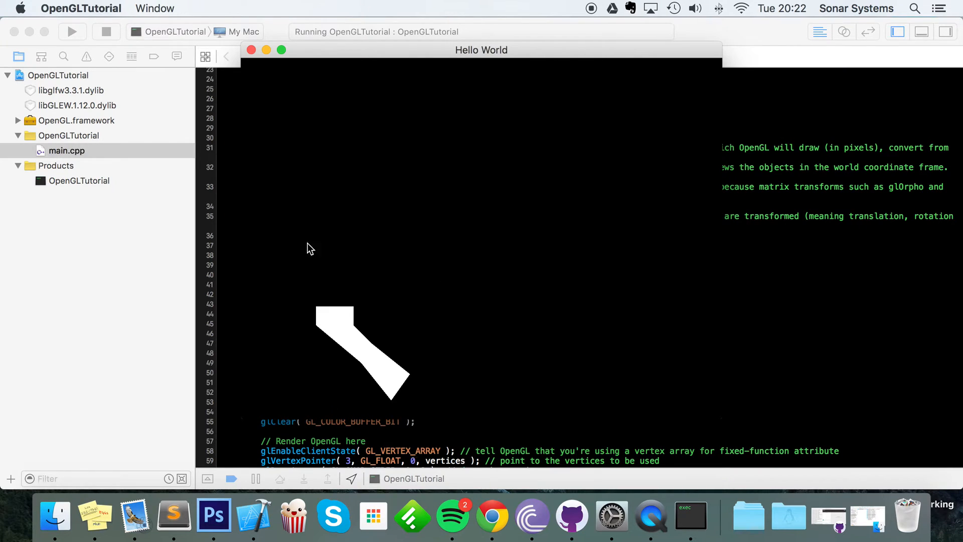
mouse_move(612, 318)
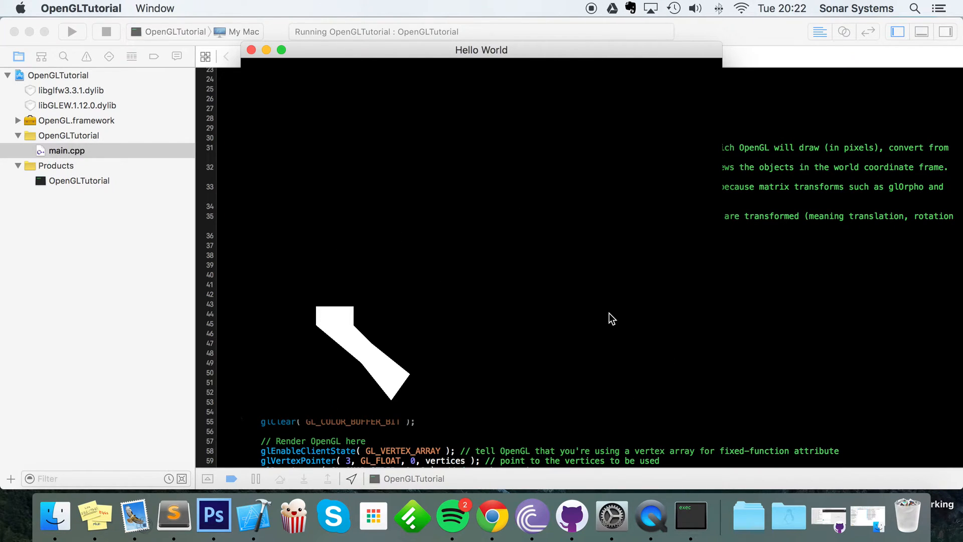
mouse_move(307, 310)
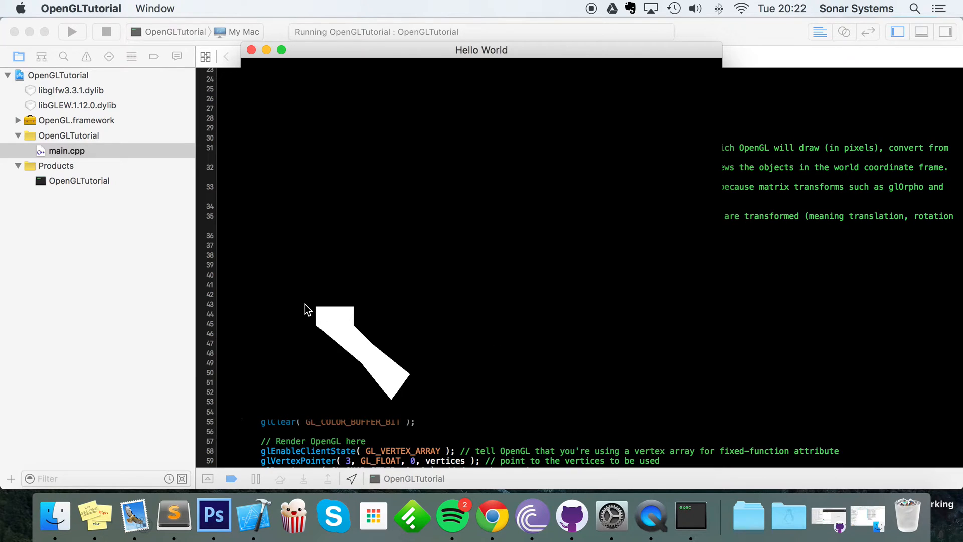
mouse_move(319, 289)
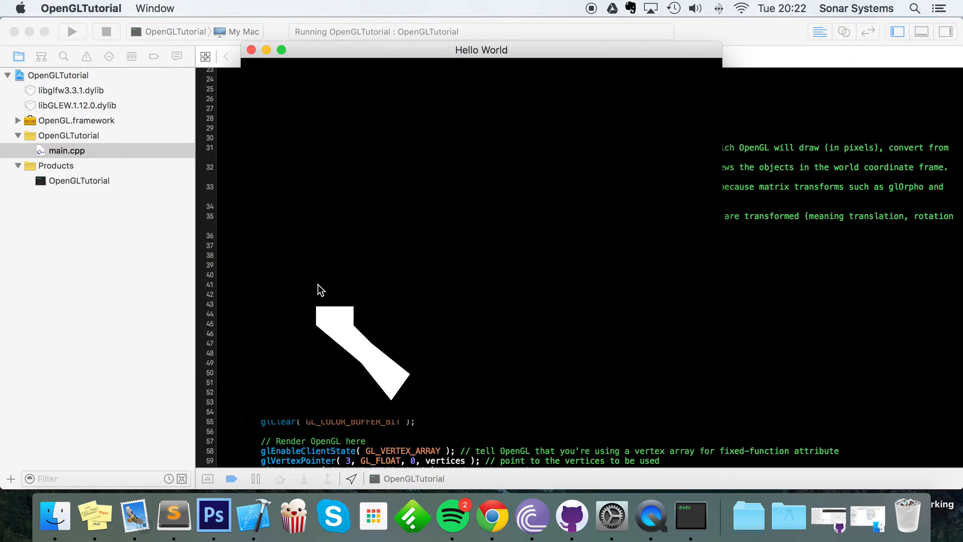
mouse_move(325, 253)
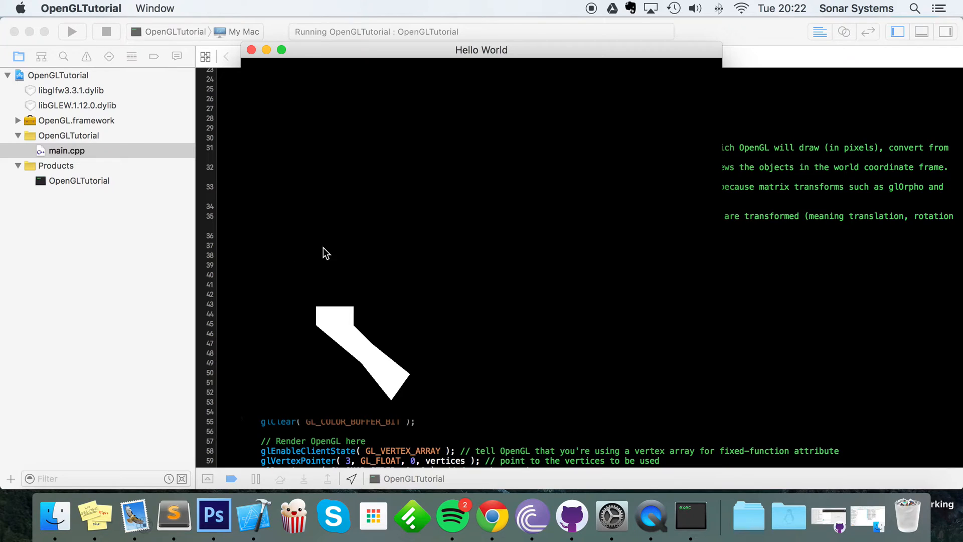
mouse_move(646, 18)
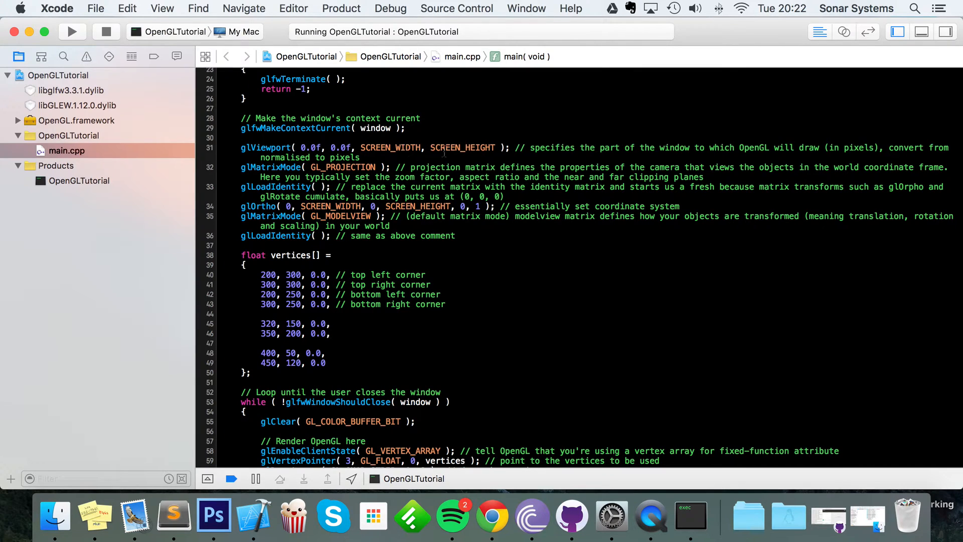
scroll(up, 3)
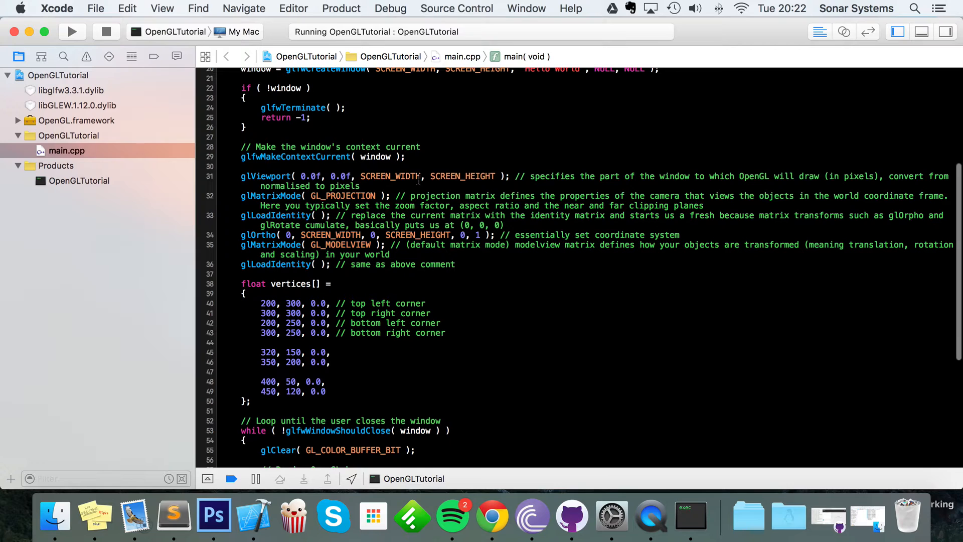
scroll(up, 3)
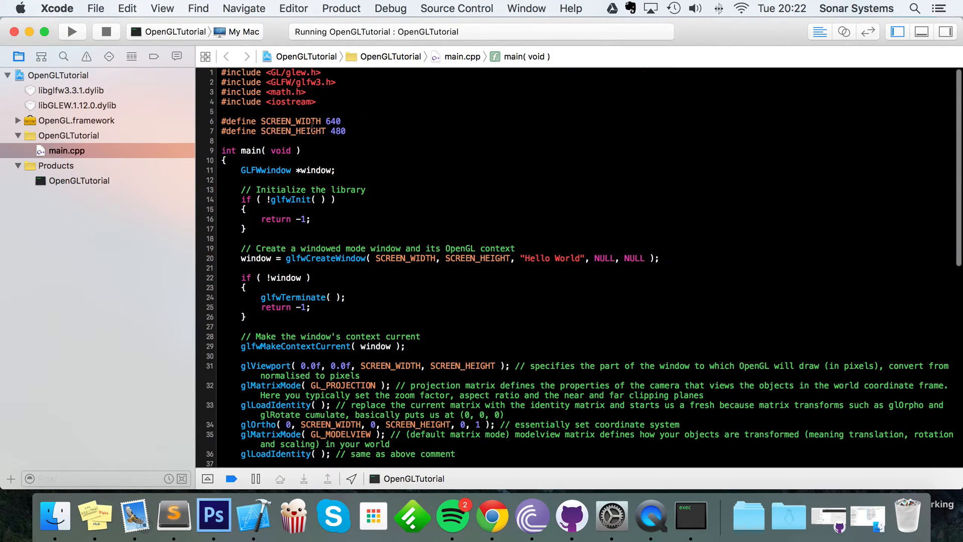
double_click(337, 130)
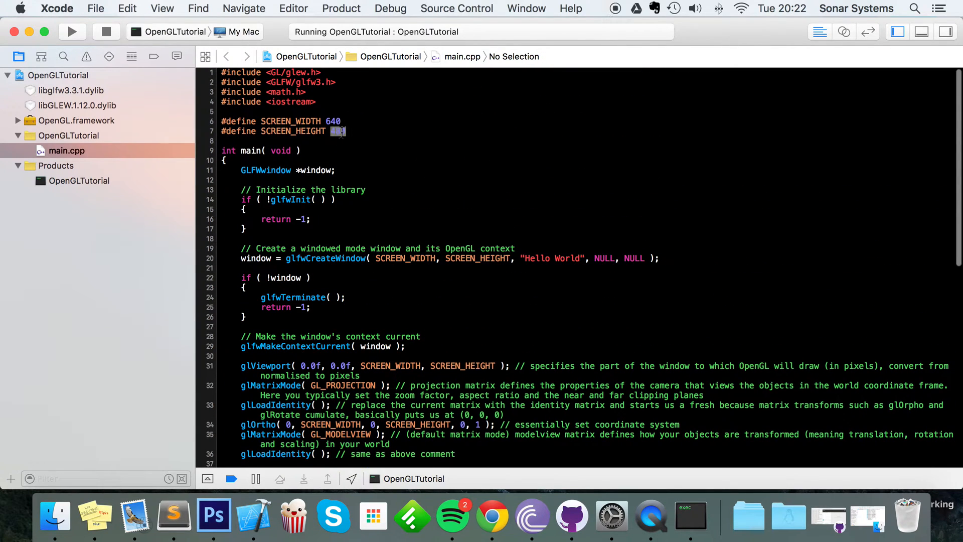
text(480)
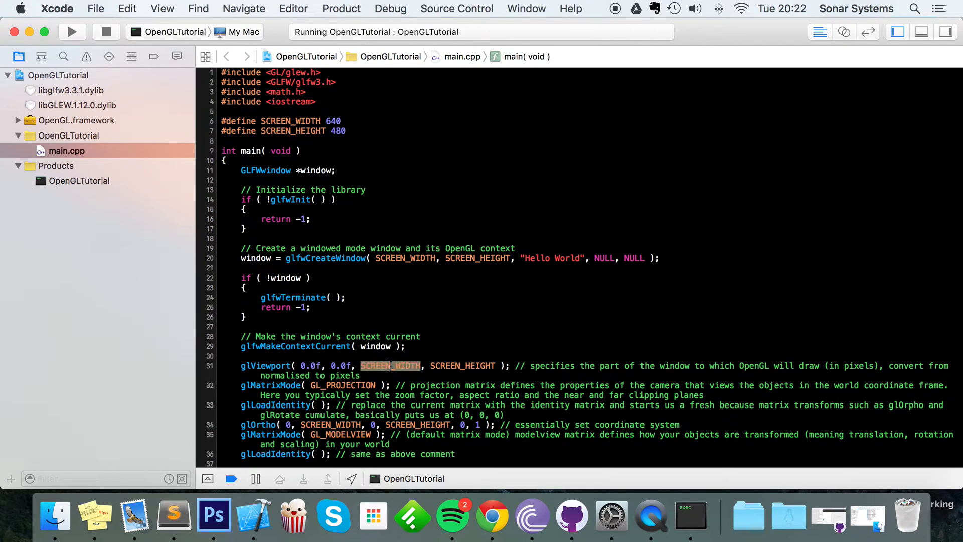
double_click(462, 365)
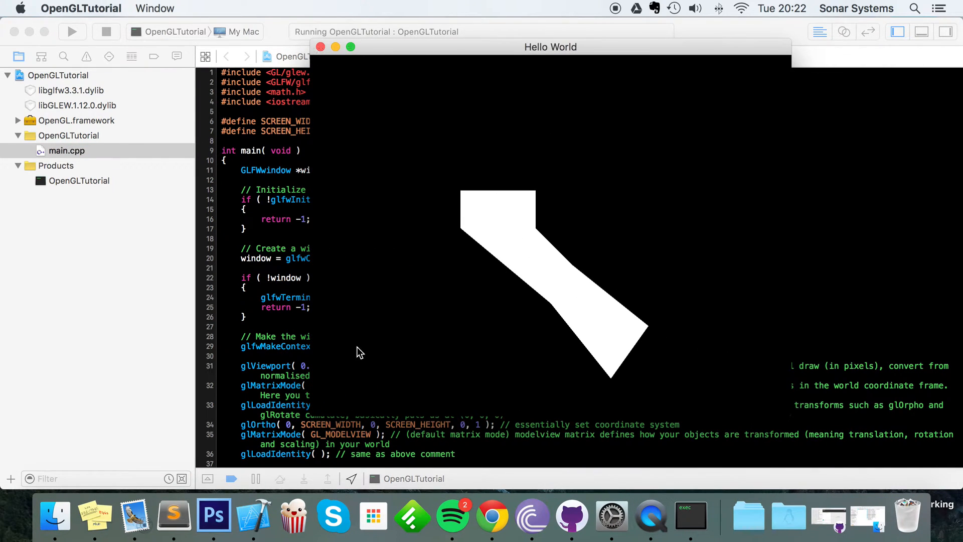
mouse_move(551, 372)
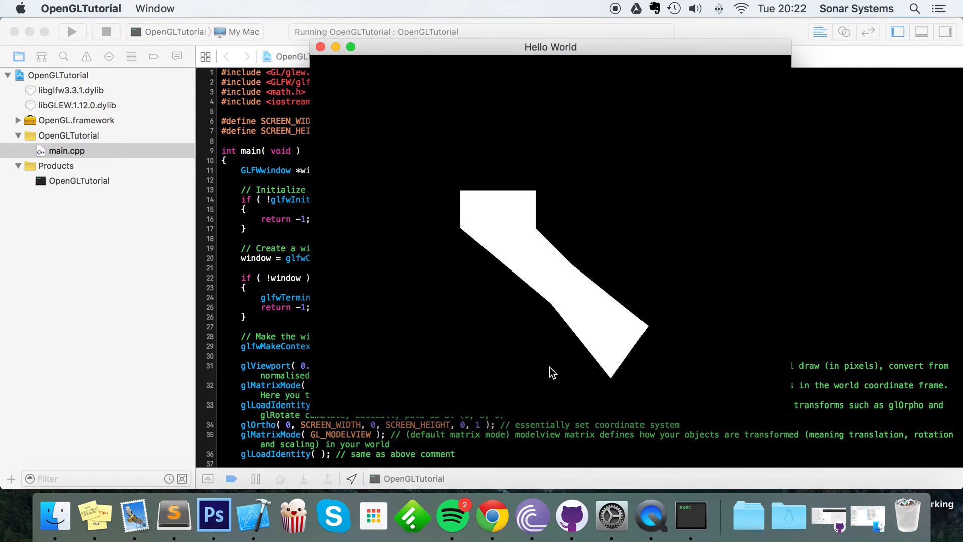
mouse_move(379, 347)
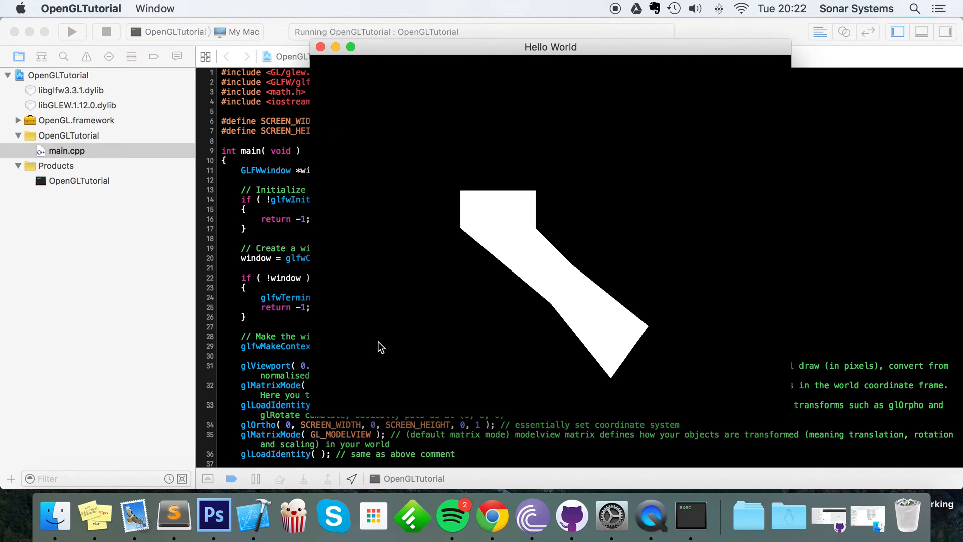
mouse_move(815, 65)
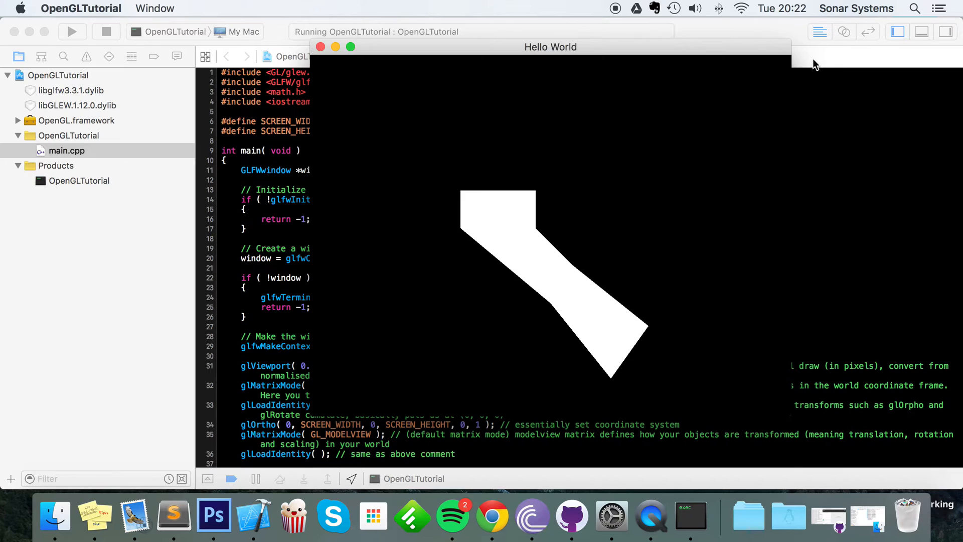
mouse_move(793, 411)
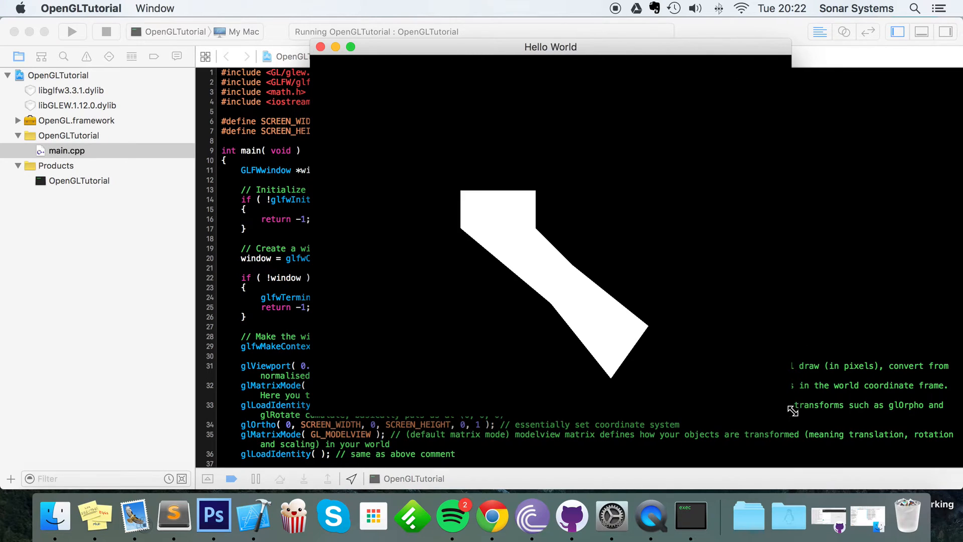
mouse_move(811, 411)
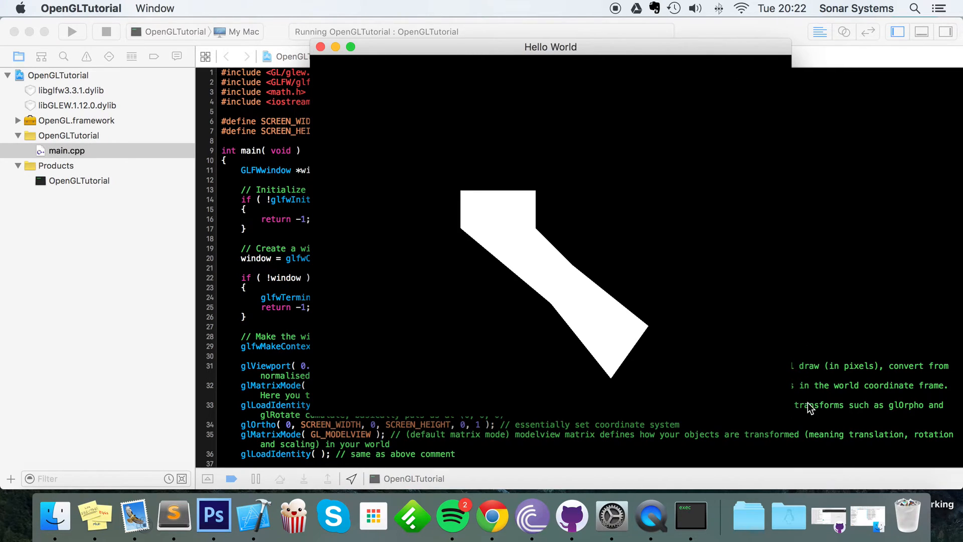
mouse_move(802, 396)
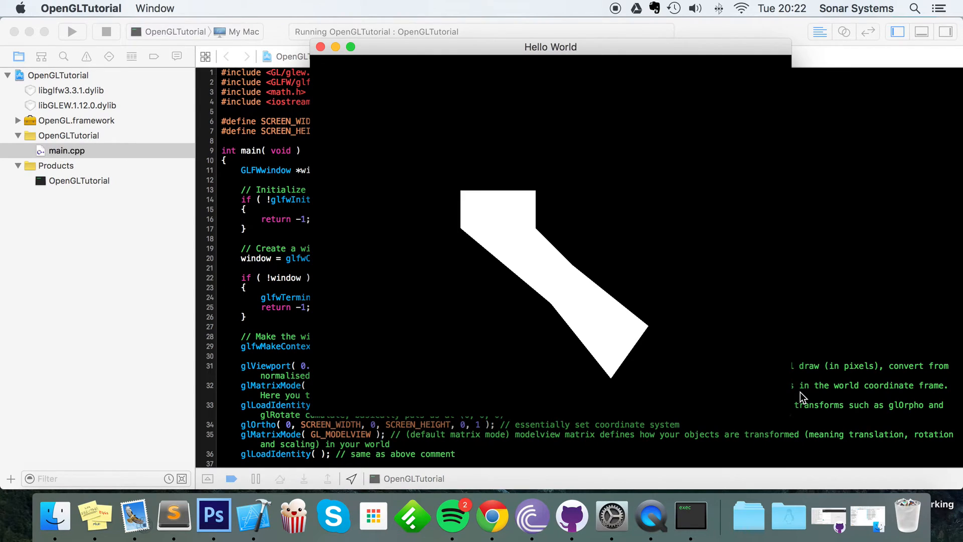
mouse_move(313, 365)
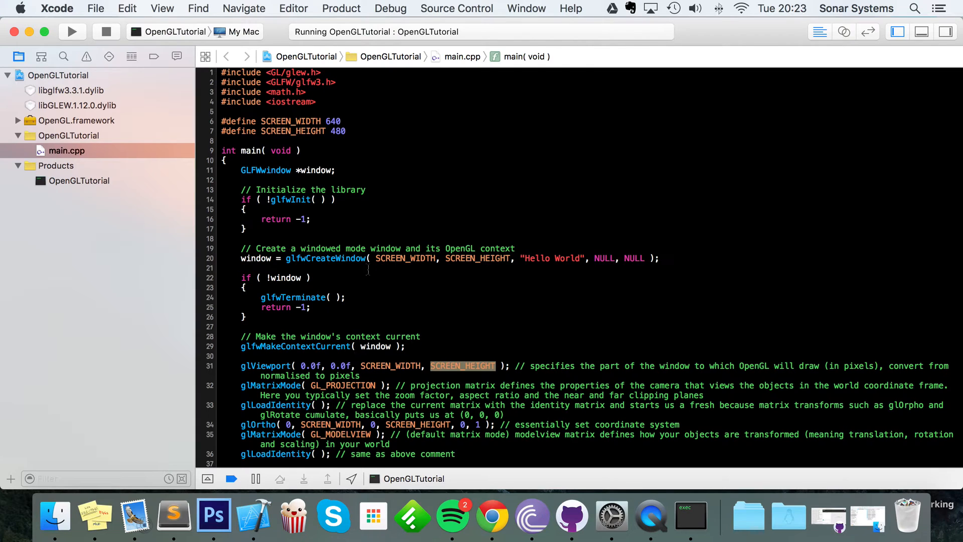
- Return to the glViewport line in main.cpp after inspecting the Hello World window
click(335, 258)
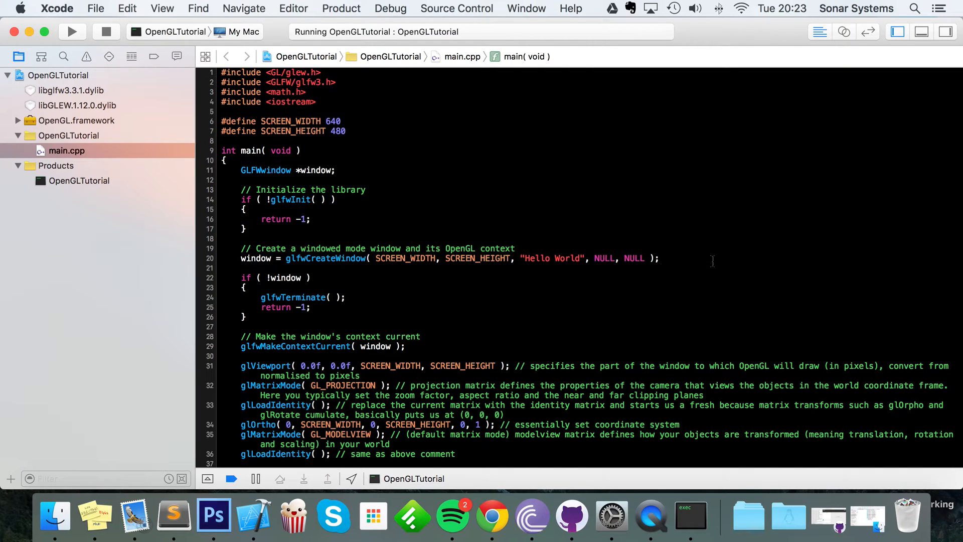
- Add 'int screenWidth, screenHeight;' and glfwGetFramebufferSize(window, &screenWidth, &screenHeight) after window creation
text(int s)
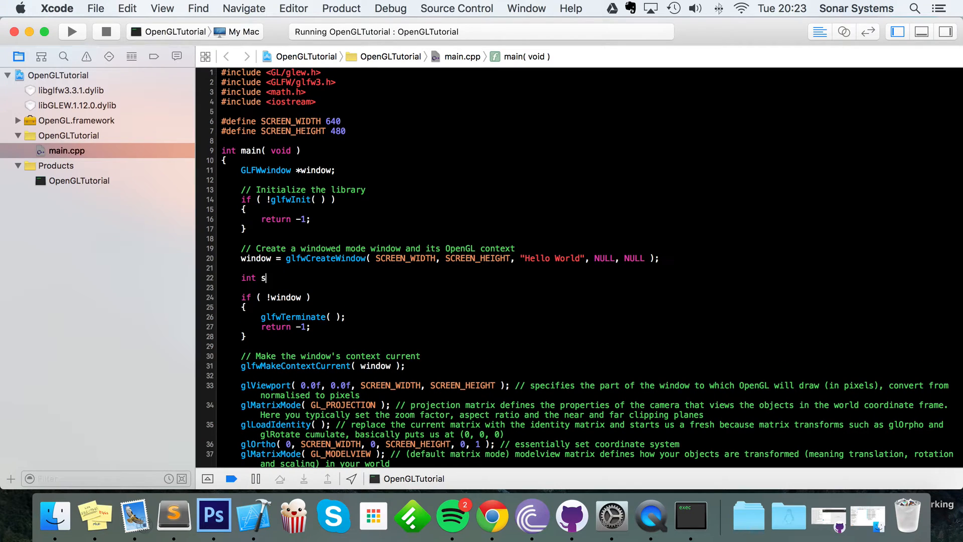
text(creenWidth, screenHeight;)
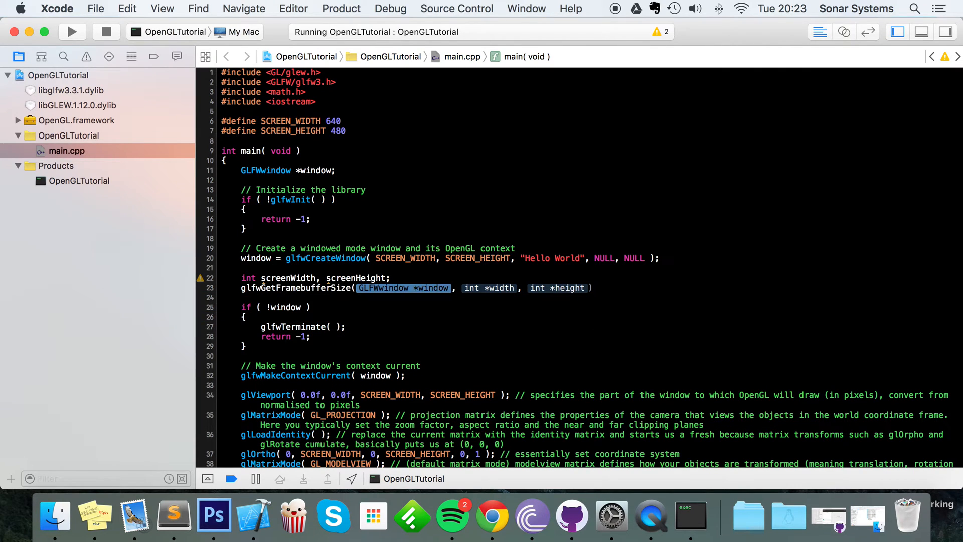
text(windows)
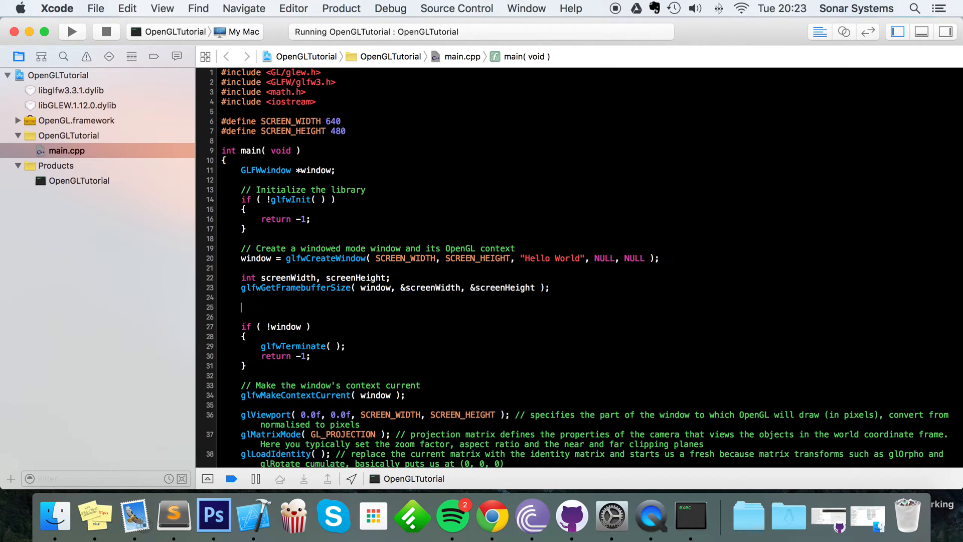
- Add std::cout lines printing "Width: " << screenWidth and "Height: " << screenHeight with std::endl
text(std<<)
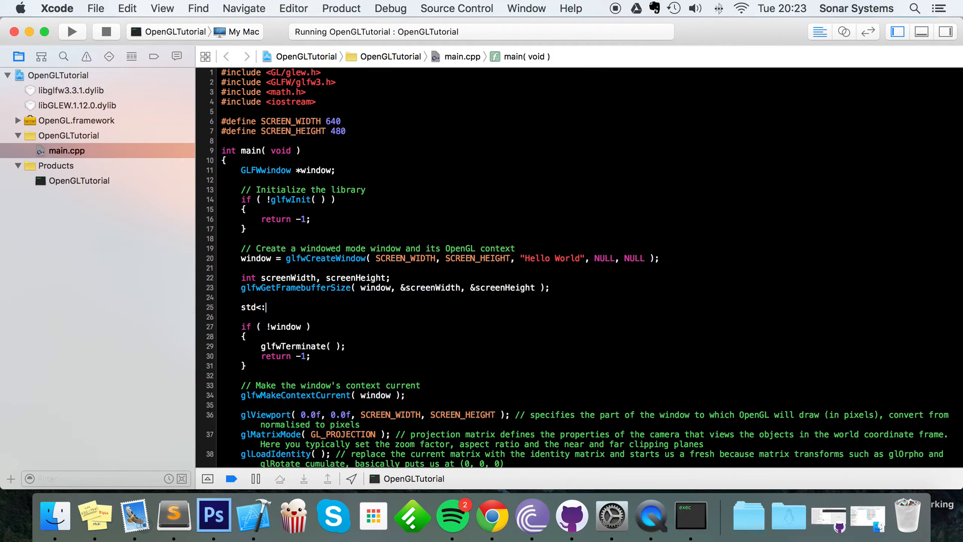
text(count)
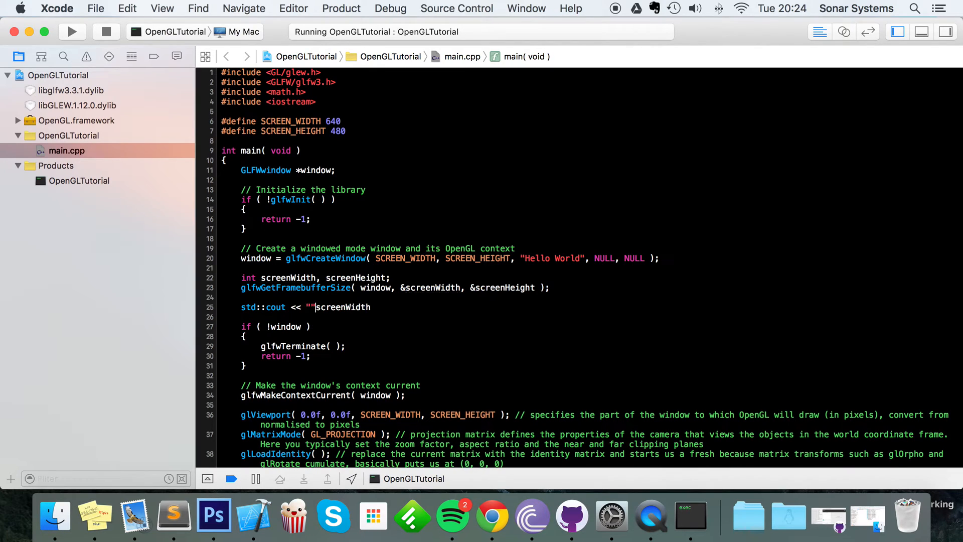
text(Width:)
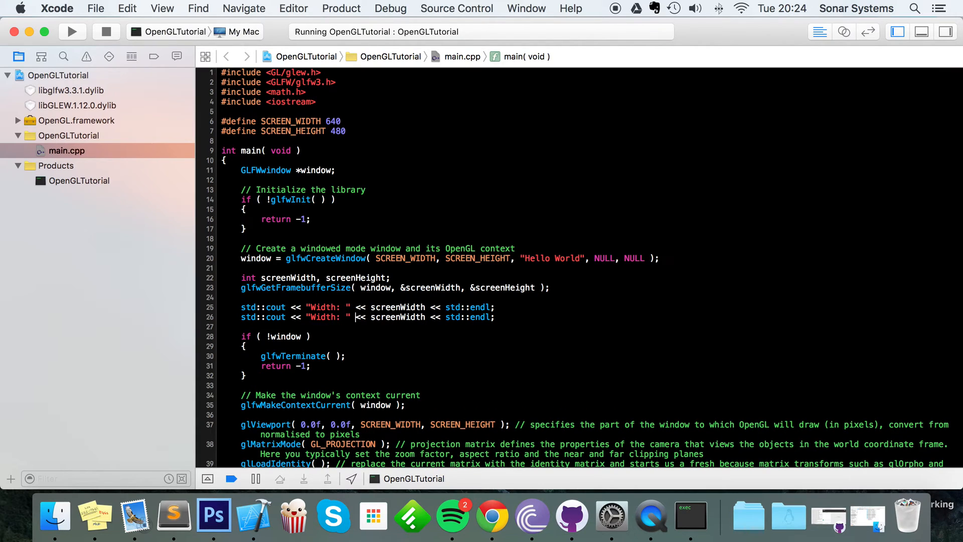
text(Height)
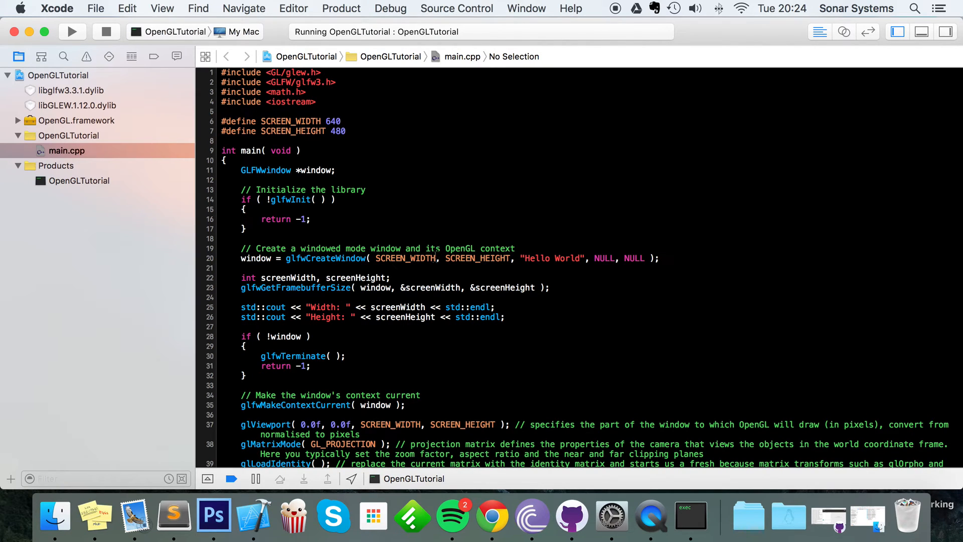
scroll(down, 3)
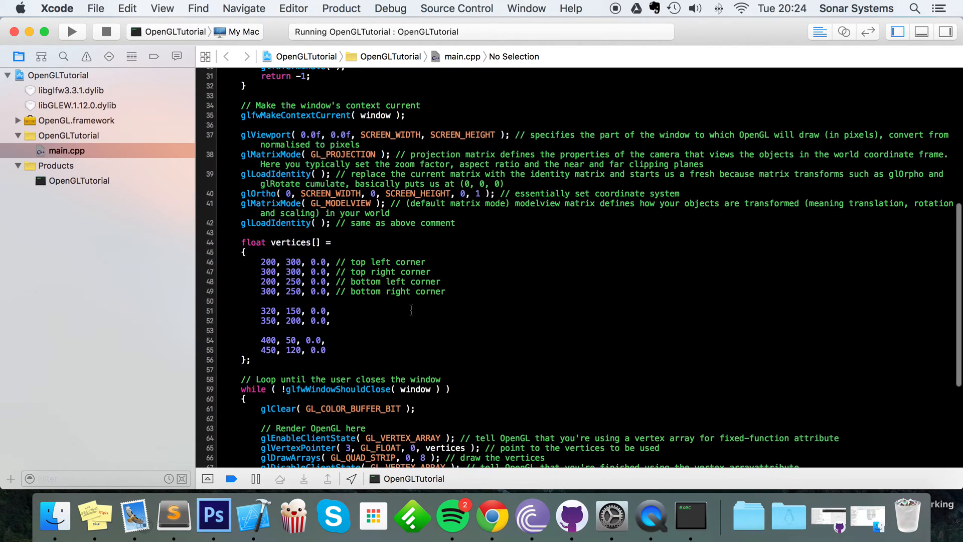
scroll(up, 3)
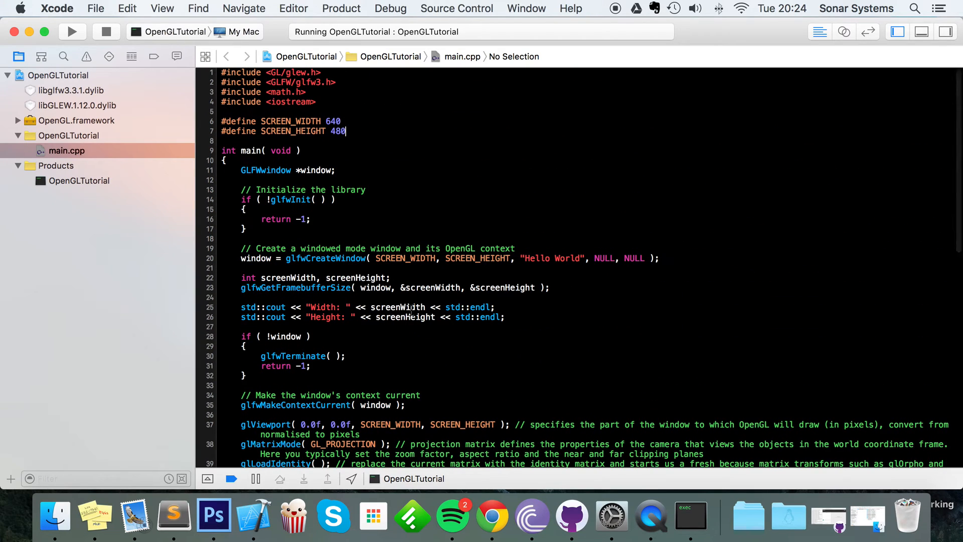
- Run to see Width 1280 / Height 960 in the console, then make glViewport use screenWidth and screenHeight
click(72, 31)
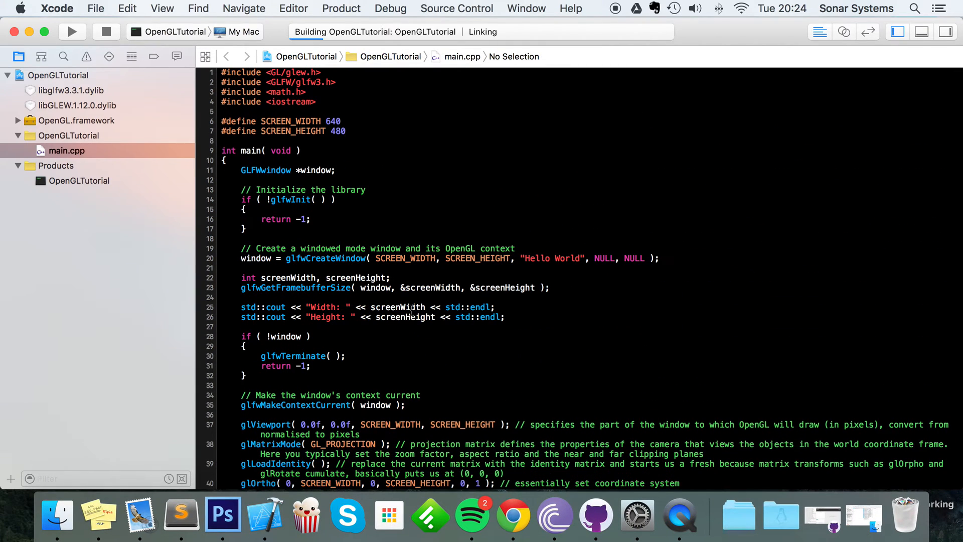
click(73, 31)
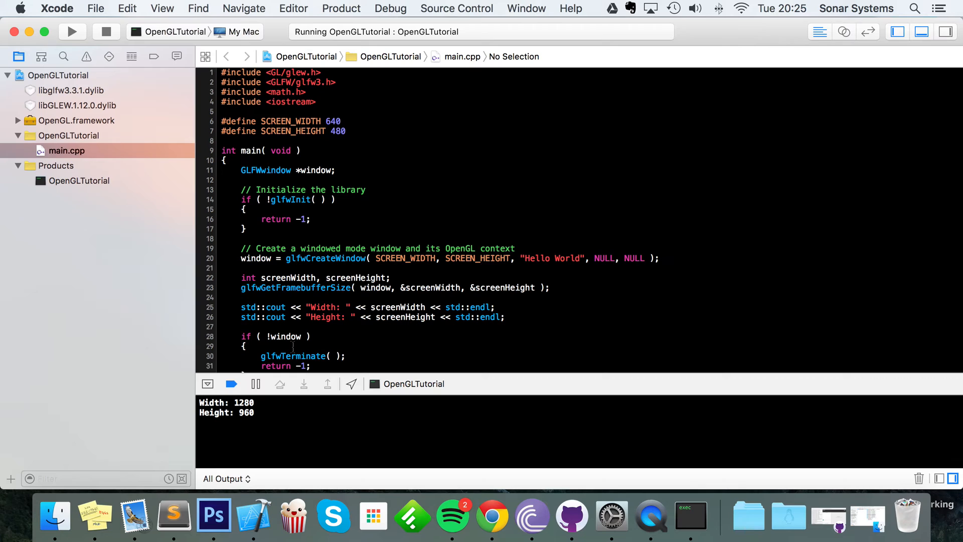
mouse_move(370, 367)
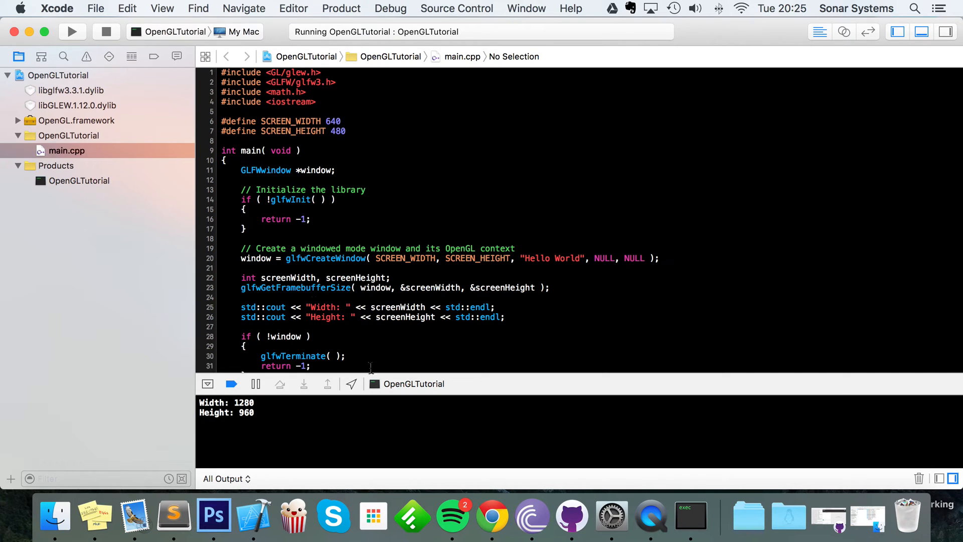
click(72, 31)
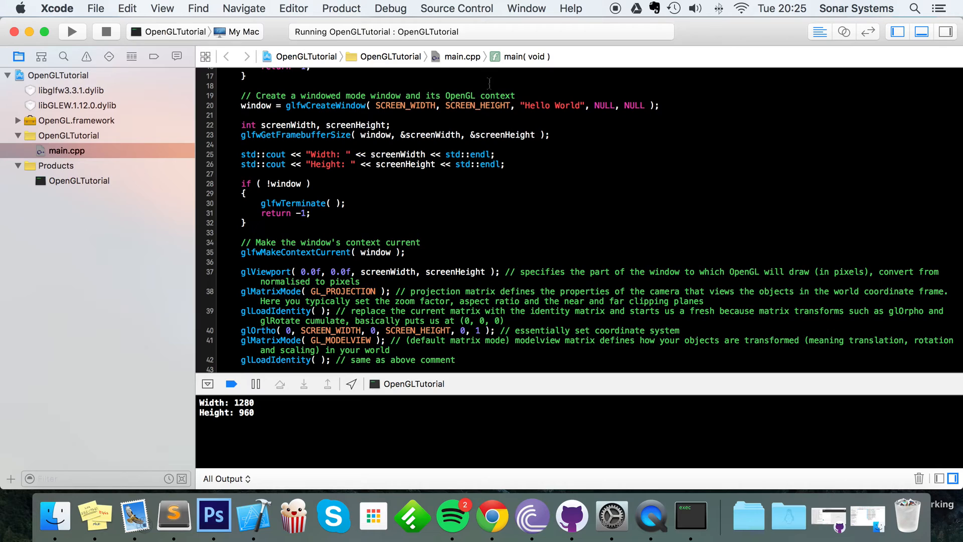
- Review the glfwGetFramebufferSize lines in main.cpp and relaunch with the updated viewport, now centred
click(486, 272)
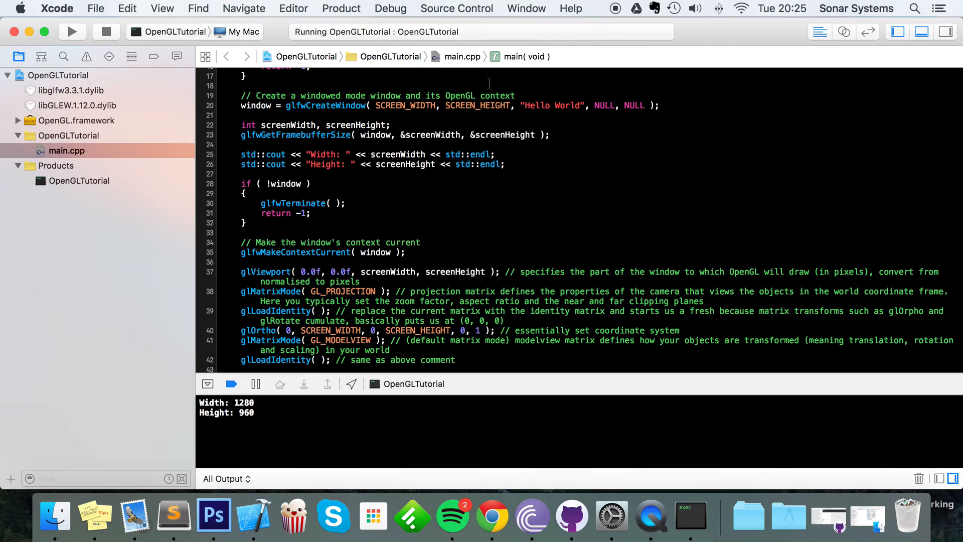
click(484, 271)
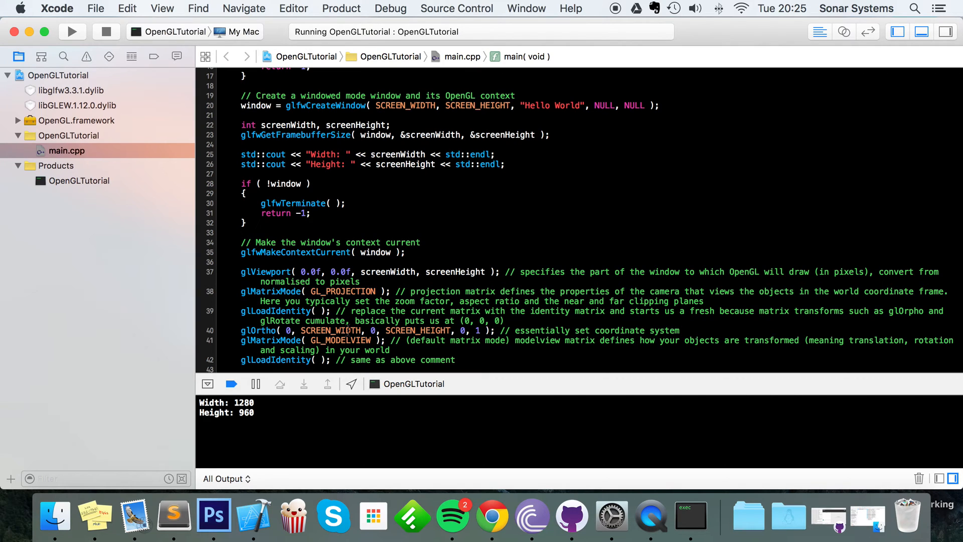
scroll(down, 3)
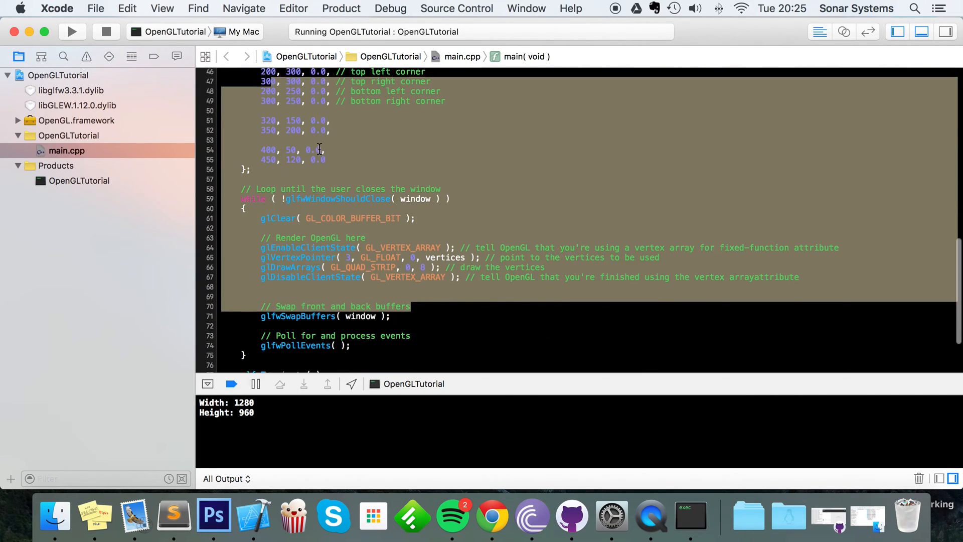
scroll(up, 3)
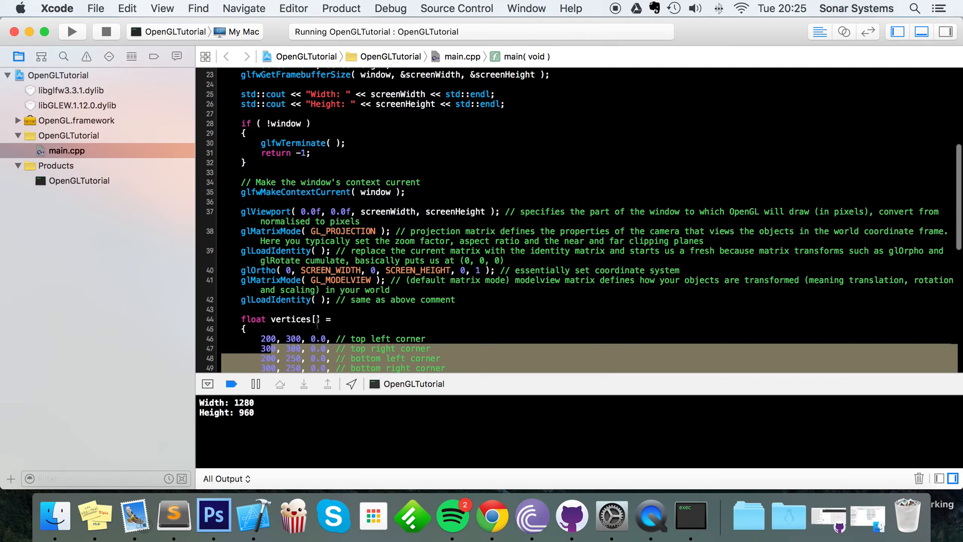
scroll(up, 3)
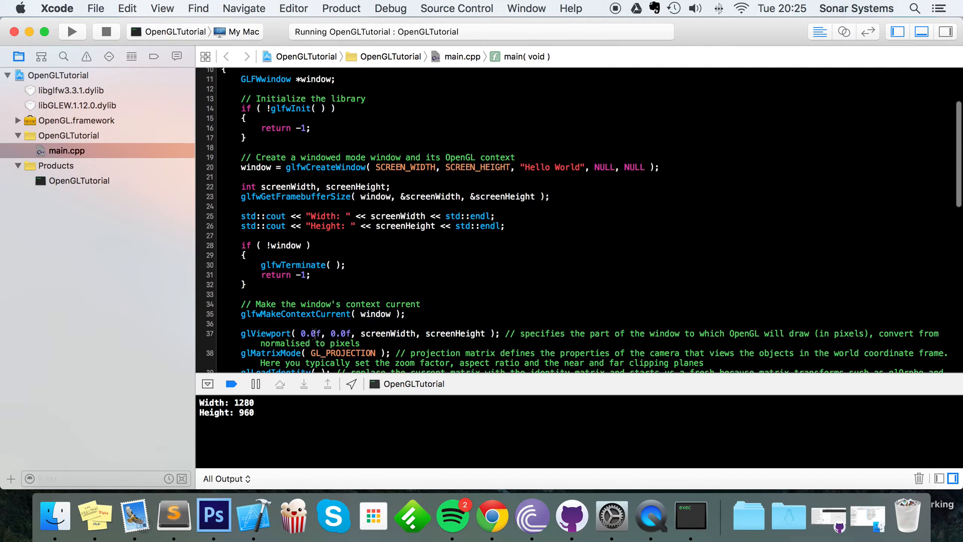
scroll(up, 3)
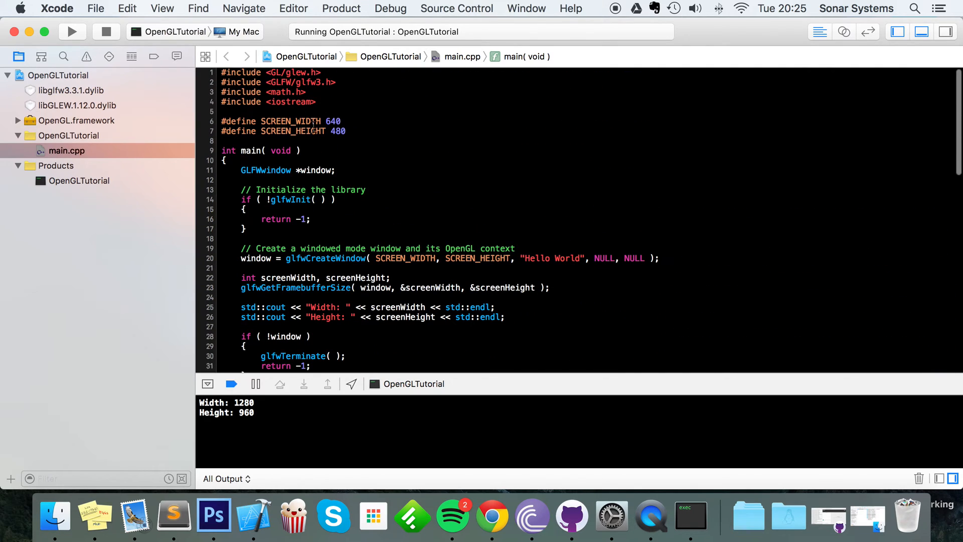
scroll(down, 3)
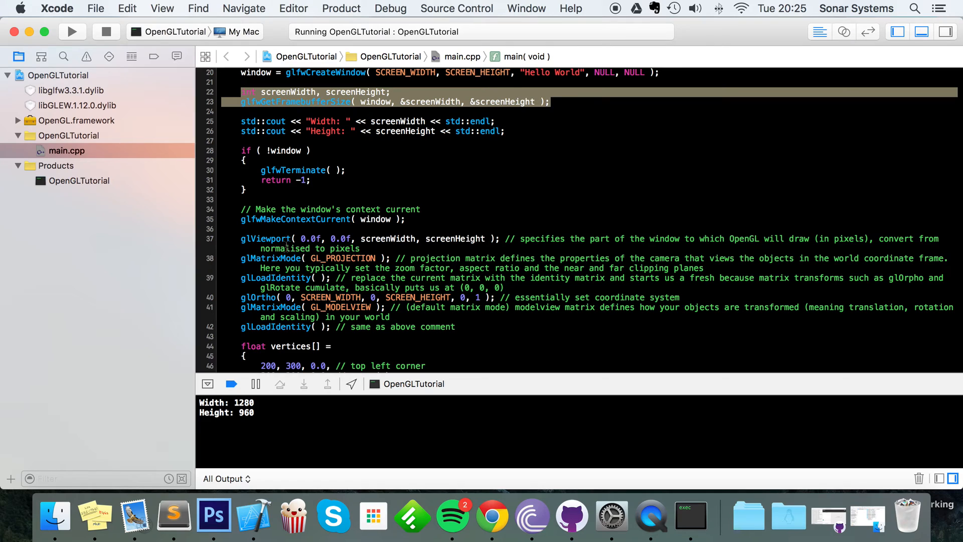
click(242, 229)
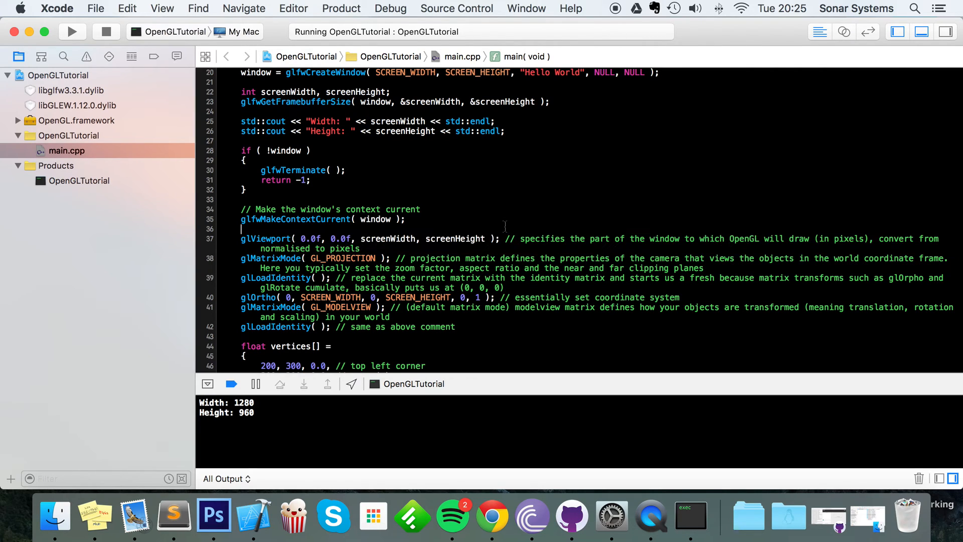
click(73, 31)
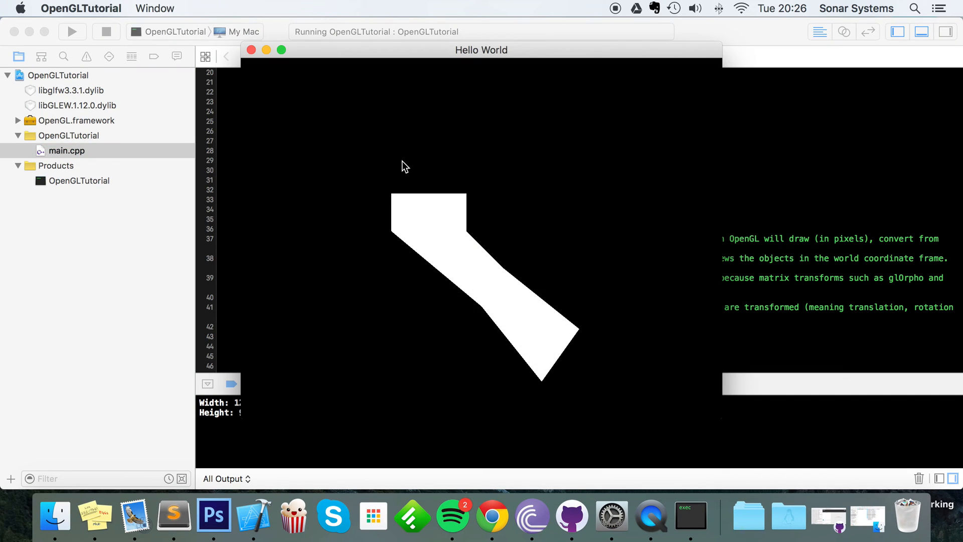
mouse_move(398, 50)
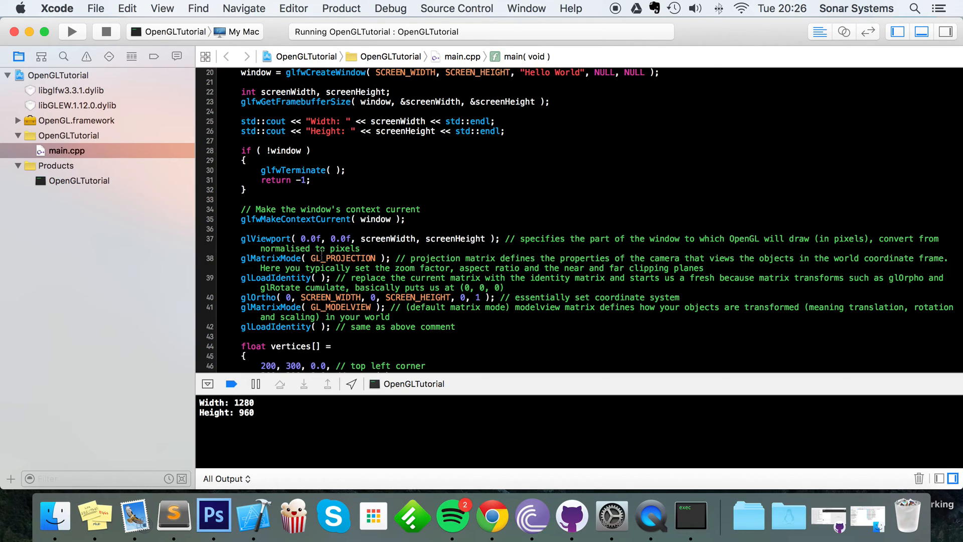
- Highlight every use of screenHeight, then bring the running OpenGLTutorial window to the front via the Dock
click(242, 229)
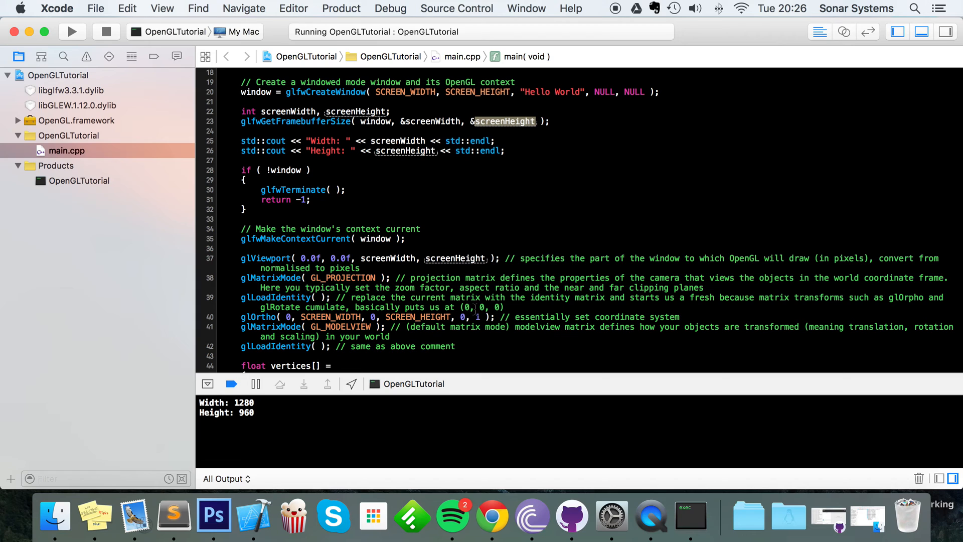
scroll(down, 3)
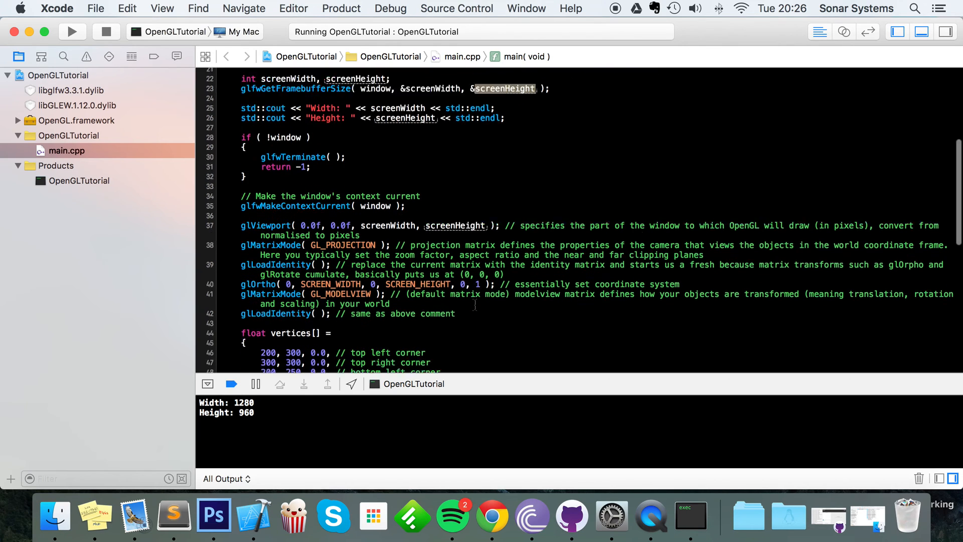
scroll(down, 3)
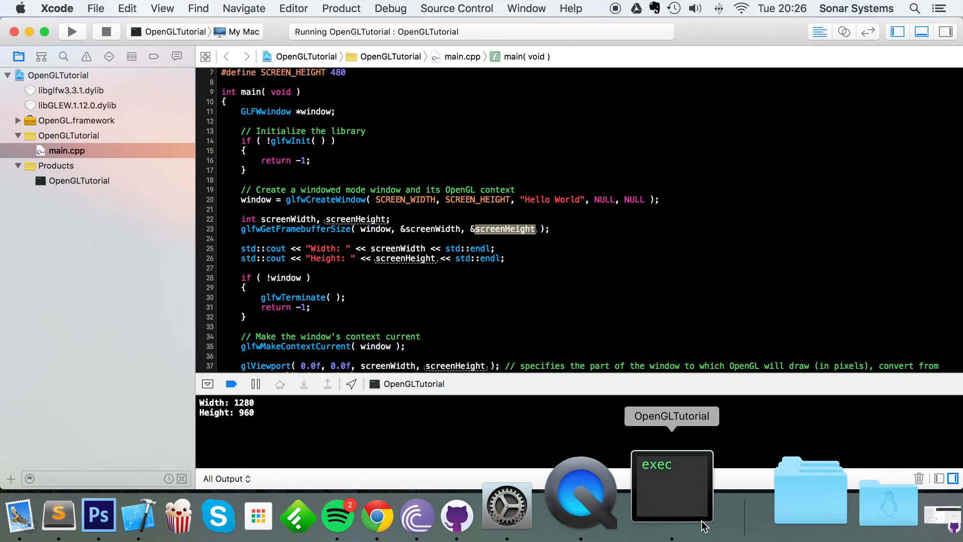
click(672, 486)
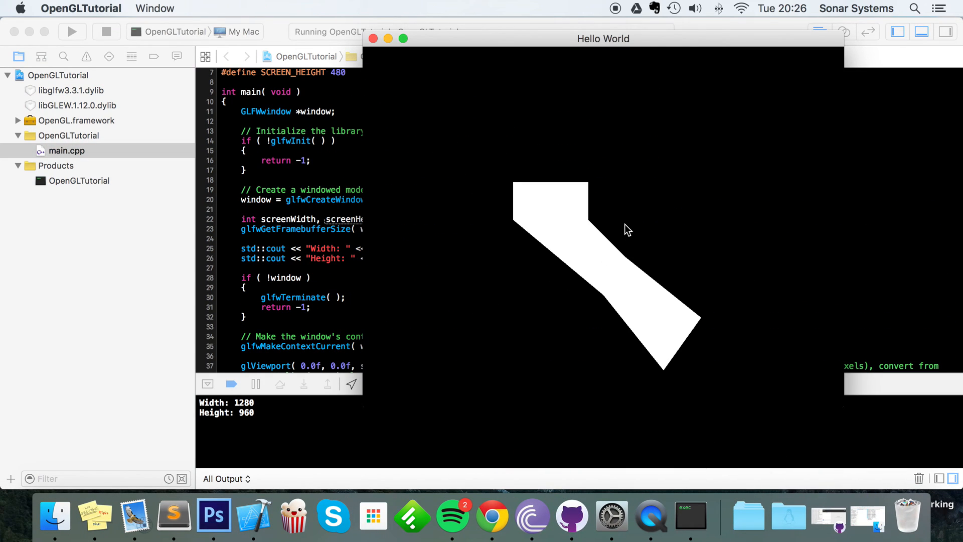